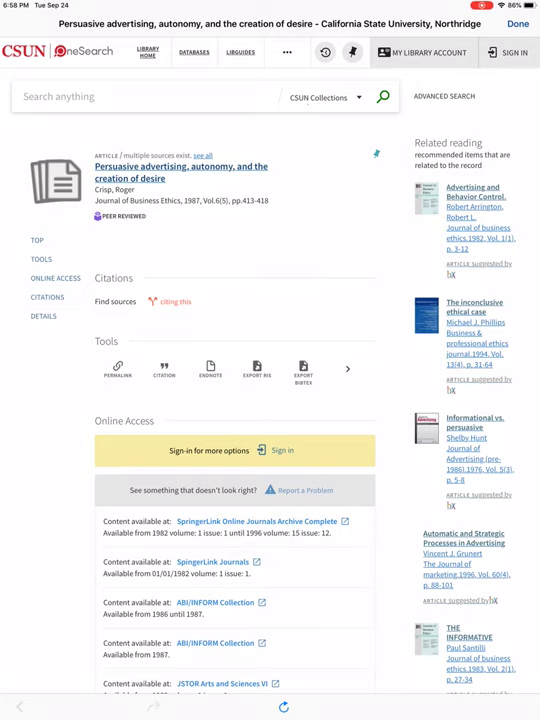
scroll("down", 3)
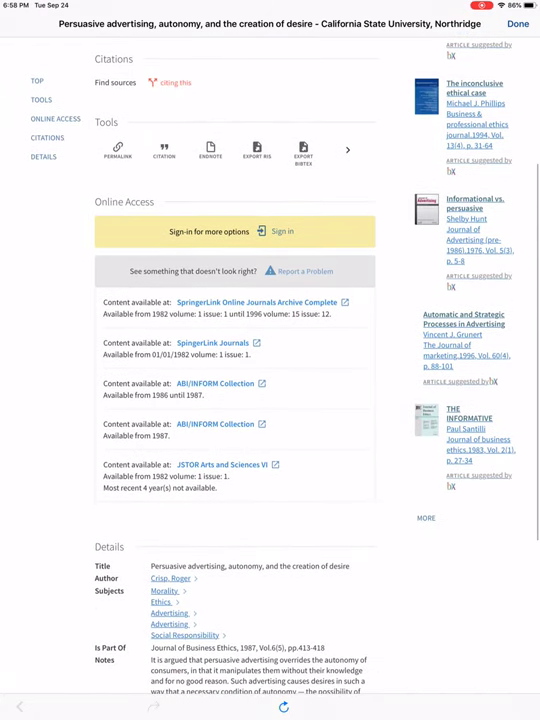